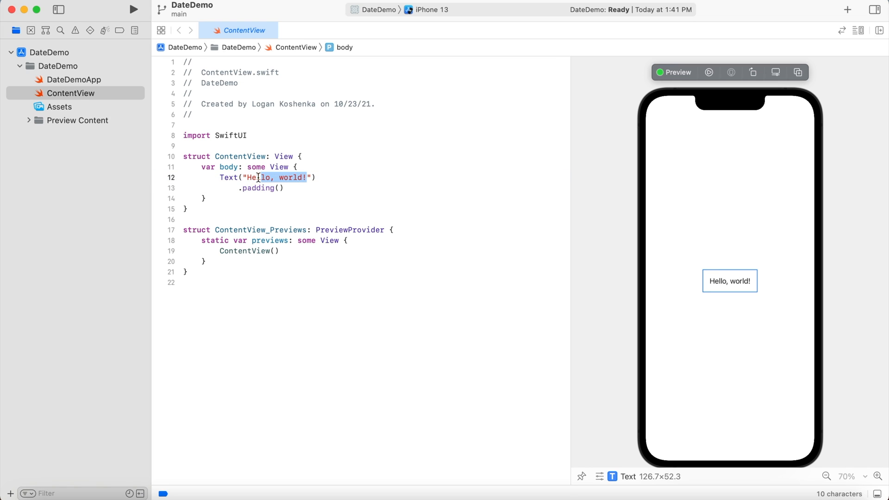
# Change the greeting to 'Welcome back!' in 32-point bold rounded font, and begin a 'Today is' text.
pyautogui.write('Welcome back')
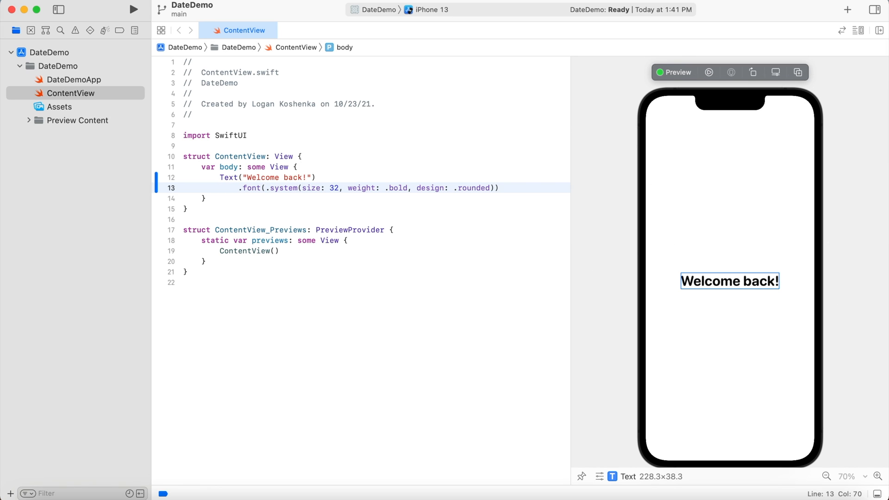
pyautogui.write('Text("T")')
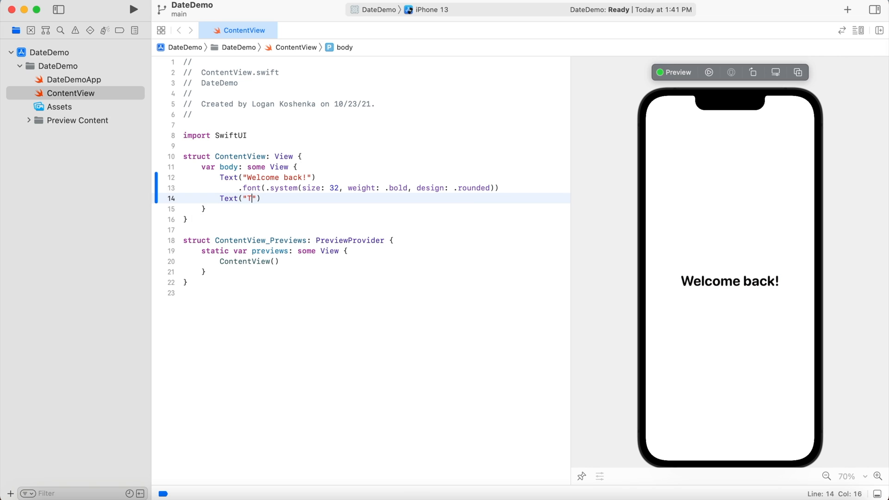
pyautogui.write('oday is')
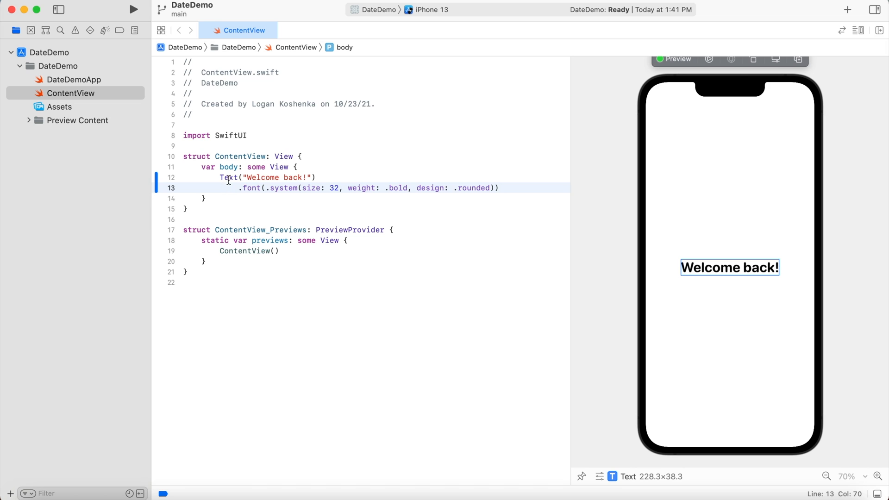
# Embed the 'Welcome back!' text in a VStack and add a 'Today is ' Text beneath it.
pyautogui.rightClick(229, 177)
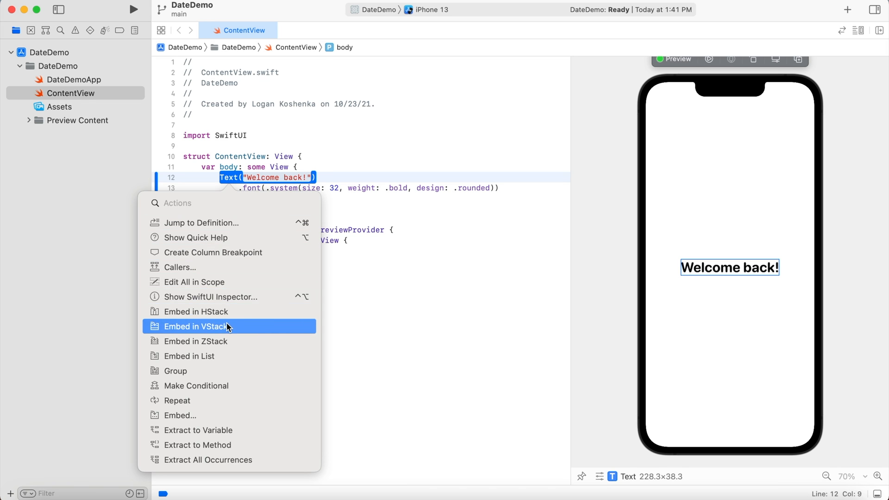
pyautogui.click(195, 325)
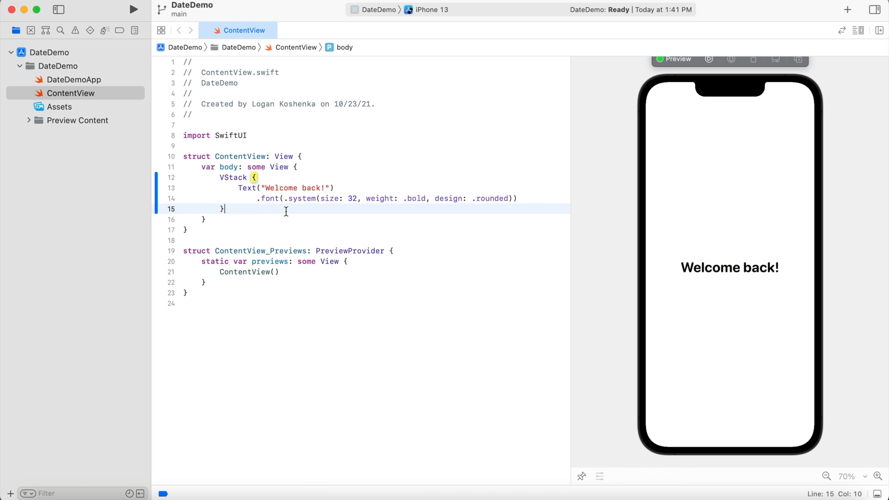
pyautogui.write('Text("Today is')
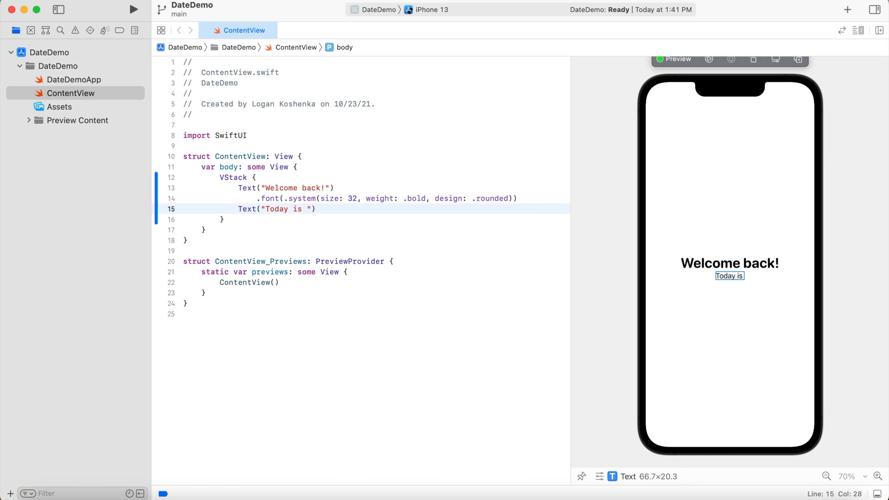
pyautogui.moveTo(689, 78)
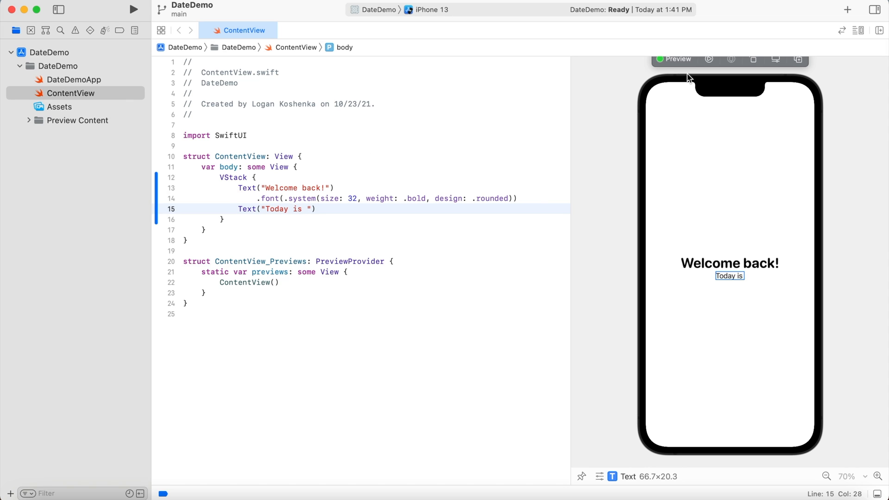
pyautogui.write('@')
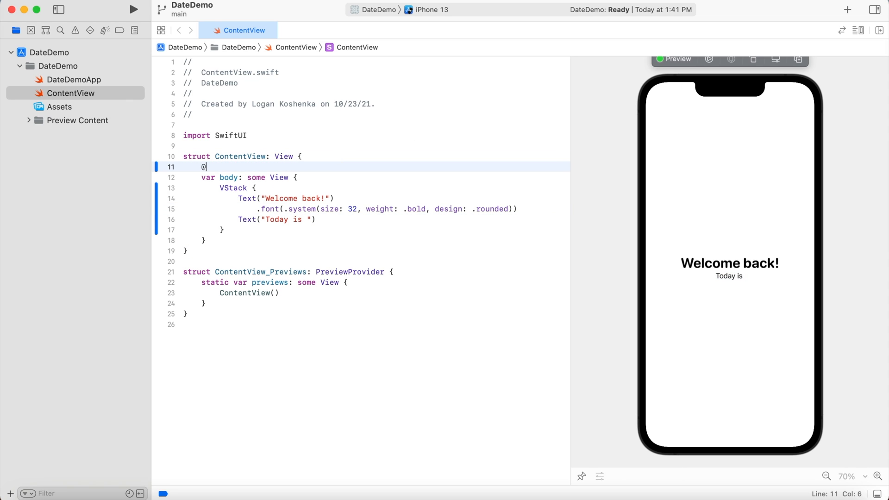
pyautogui.write('State')
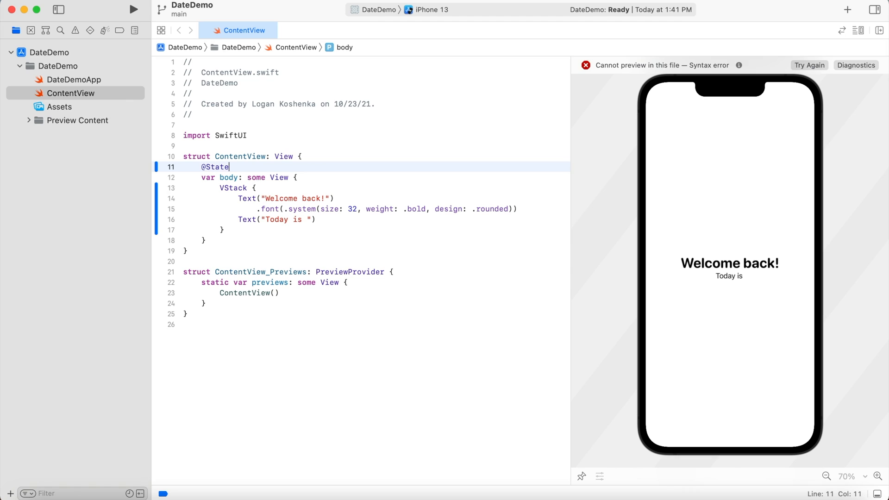
pyautogui.write('var')
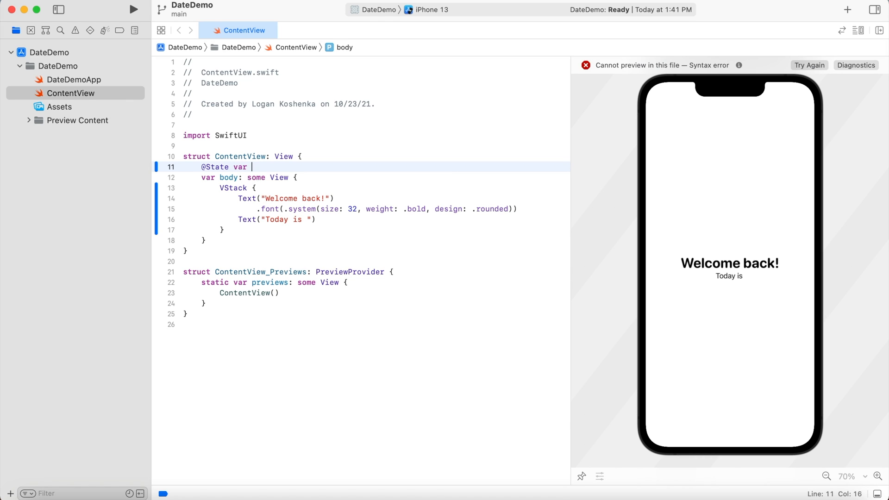
pyautogui.write('date')
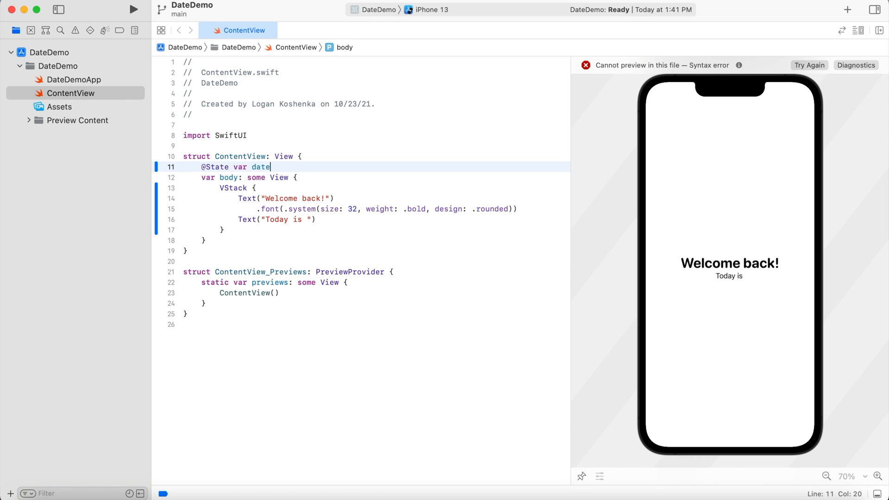
pyautogui.write('String = "')
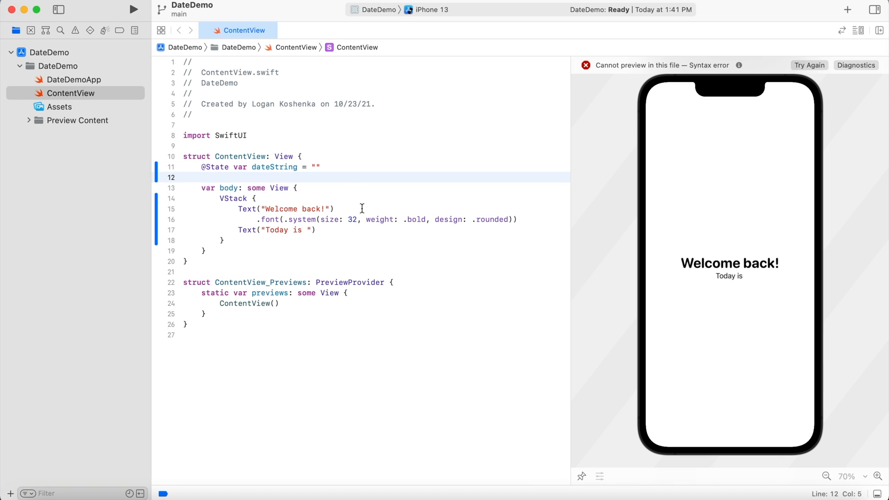
# Interpolate dateString into the text so it reads "Today is \(dateString)".
pyautogui.write('\\')
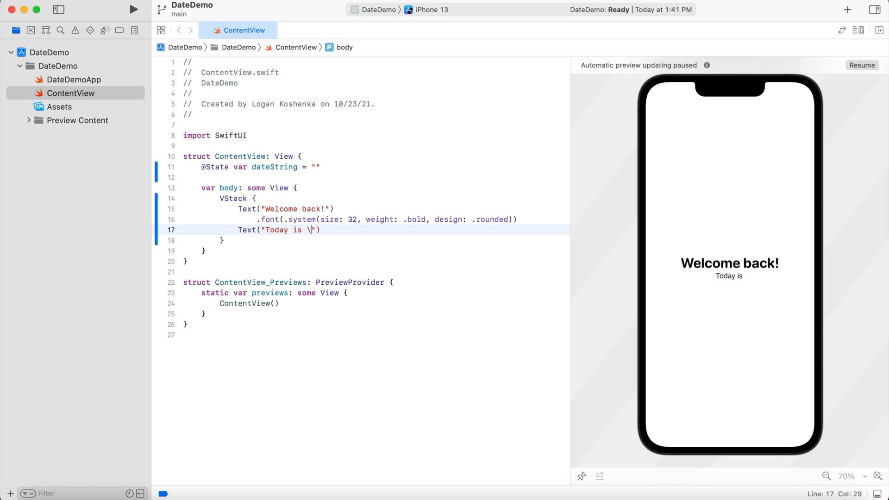
pyautogui.write('(date')
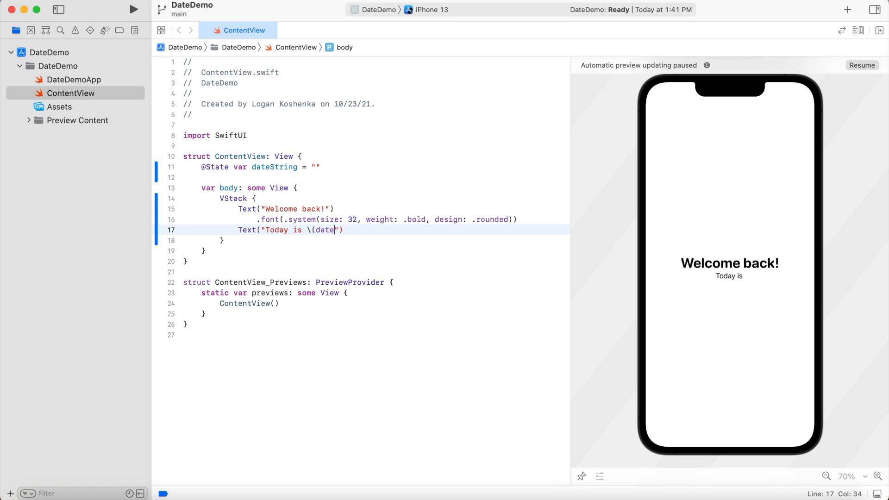
pyautogui.write('String)')
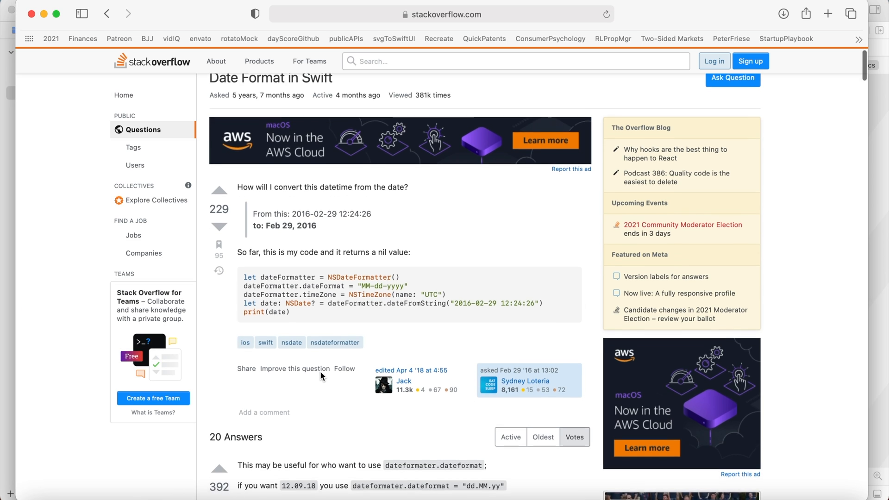
# Scroll through the Stack Overflow 'Date Format in Swift' question in Safari.
pyautogui.scroll(-3)
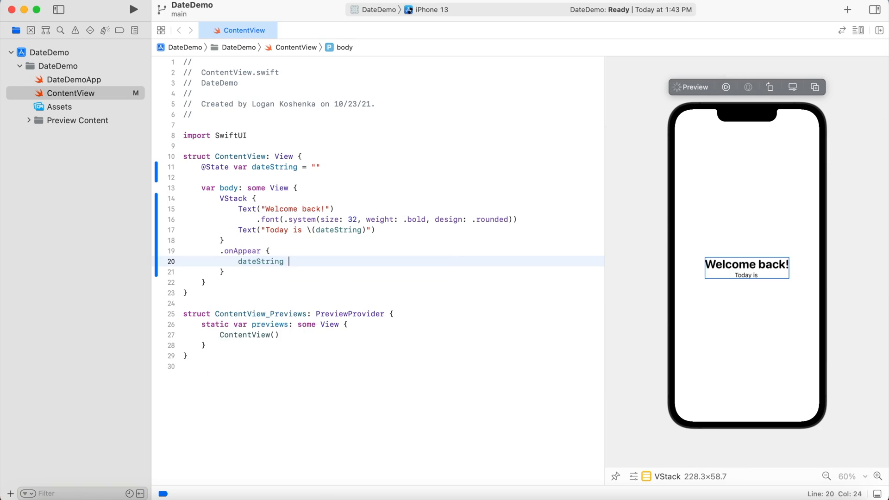
# Add an onAppear block assigning Date.now.formatted() to dateString.
pyautogui.write('=')
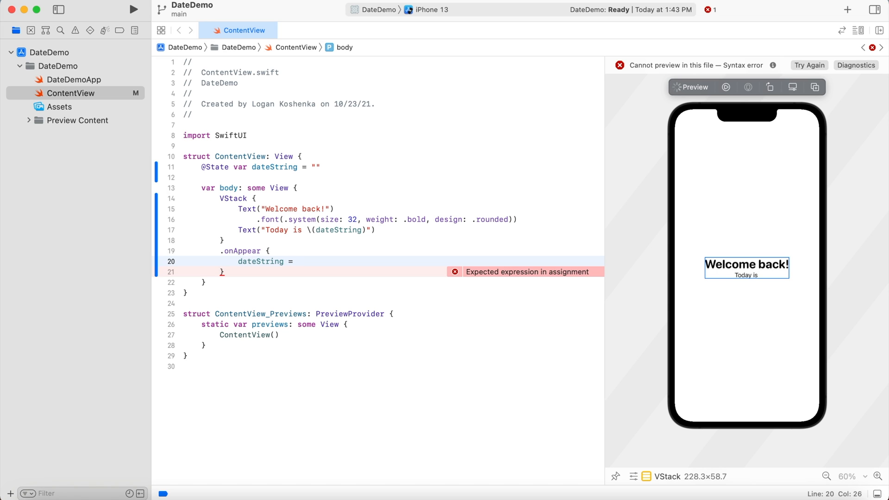
pyautogui.write('Date.now')
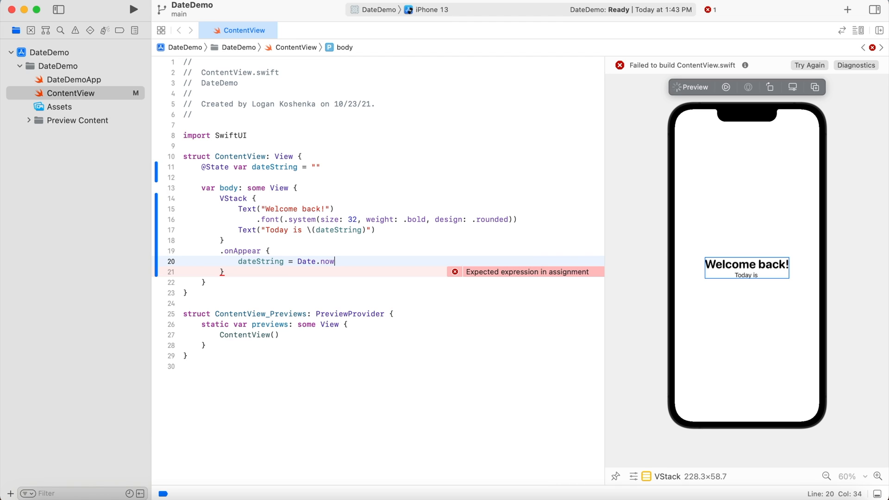
pyautogui.write('.formatted()')
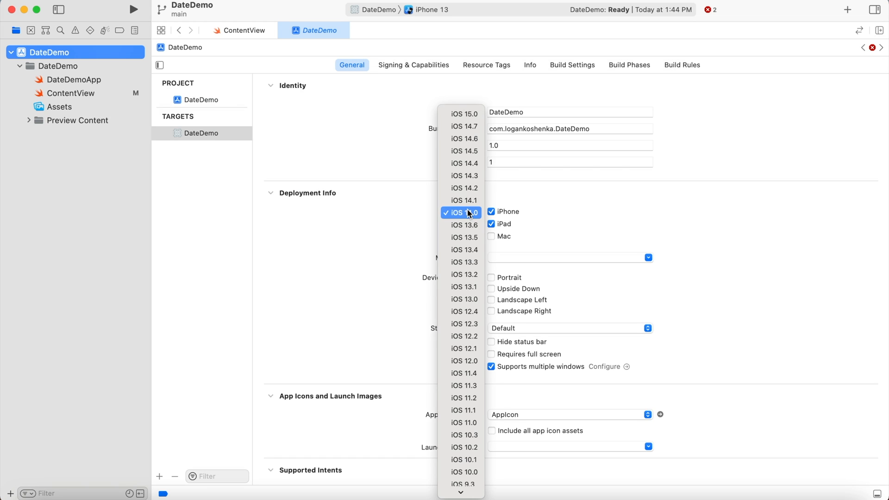
# Set the DateDemo target's minimum iOS deployment version to 15.0.
pyautogui.click(465, 213)
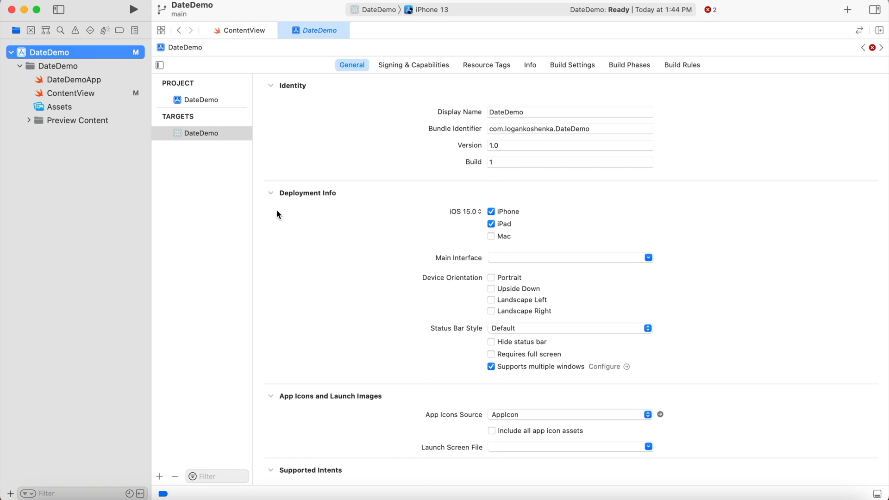
pyautogui.moveTo(456, 209)
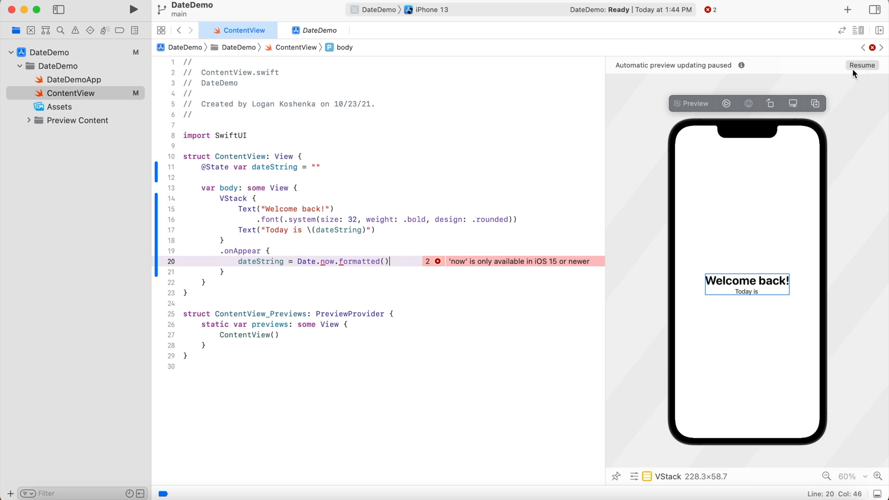
# Resume the live preview and pass .dateTime to the formatted() call.
pyautogui.click(861, 65)
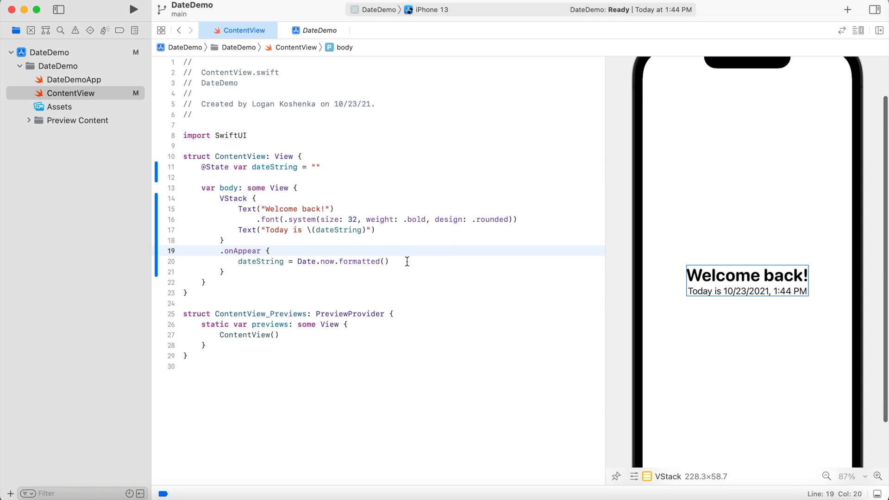
pyautogui.click(383, 261)
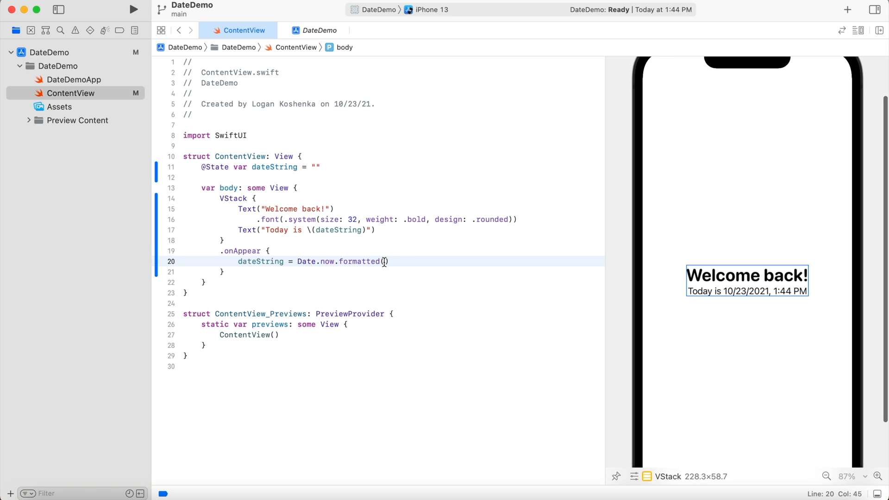
pyautogui.write('.dateTime')
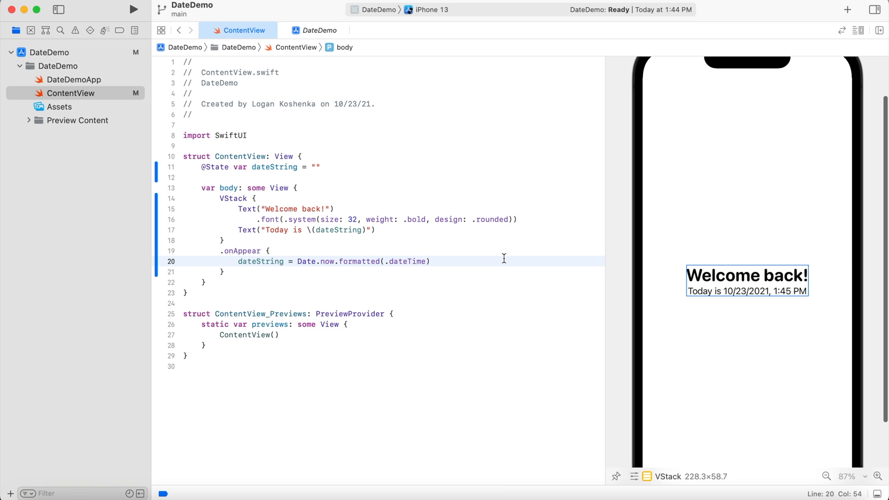
pyautogui.click(424, 261)
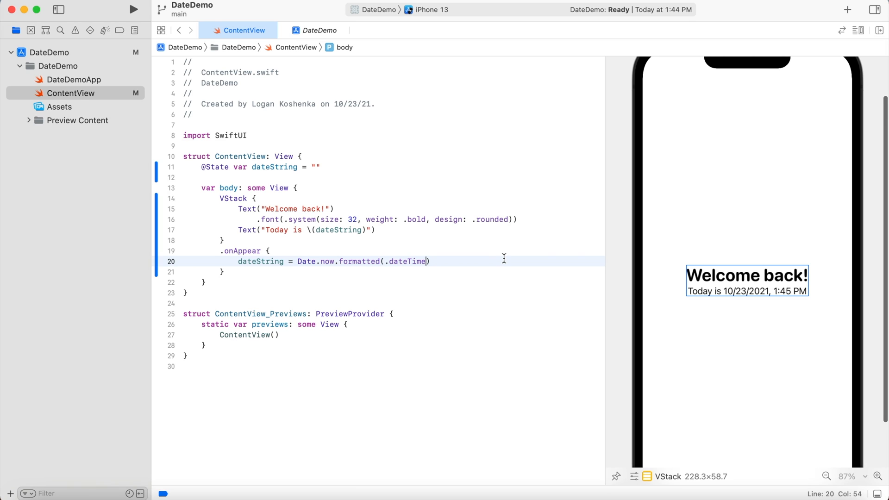
# Chain .weekday().month().day().year() so the preview reads 'Today is Sat, Oct 23, 2021'.
pyautogui.write('.weekday(')
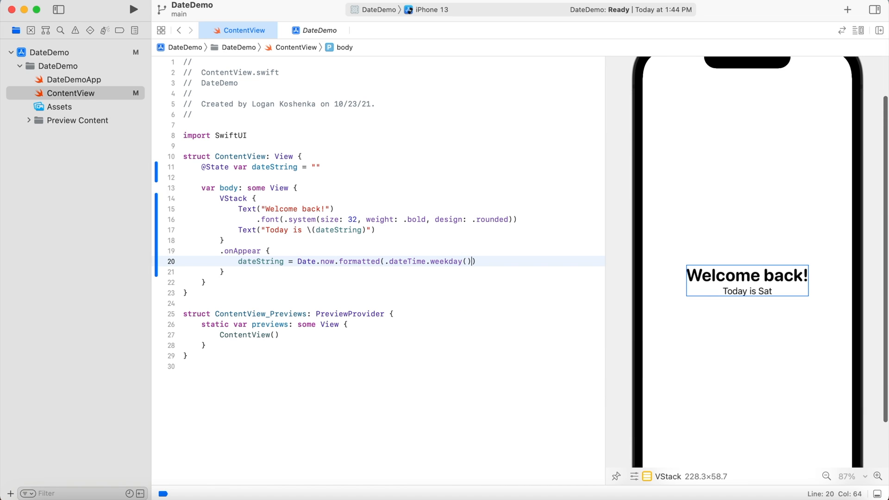
pyautogui.write('.month(')
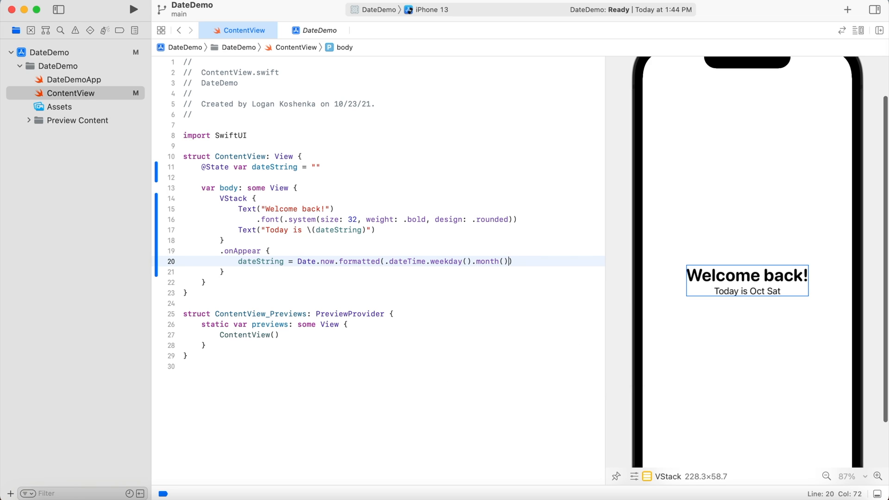
pyautogui.write('.day(')
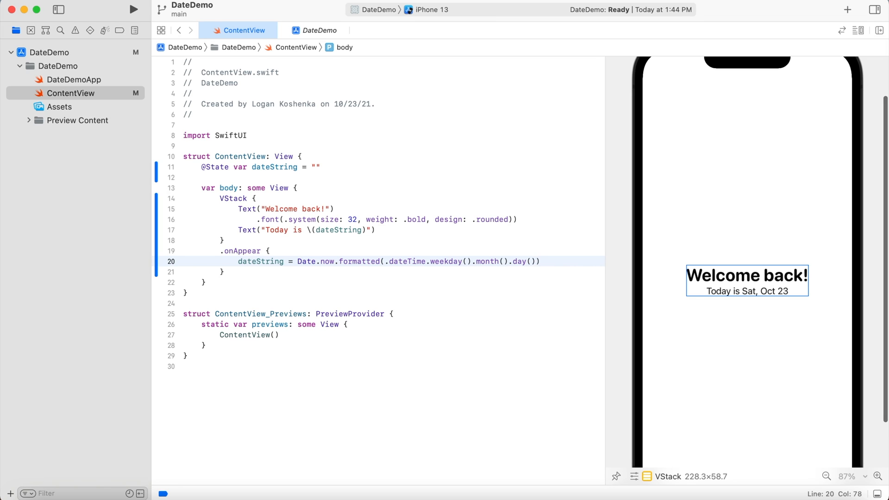
pyautogui.click(536, 261)
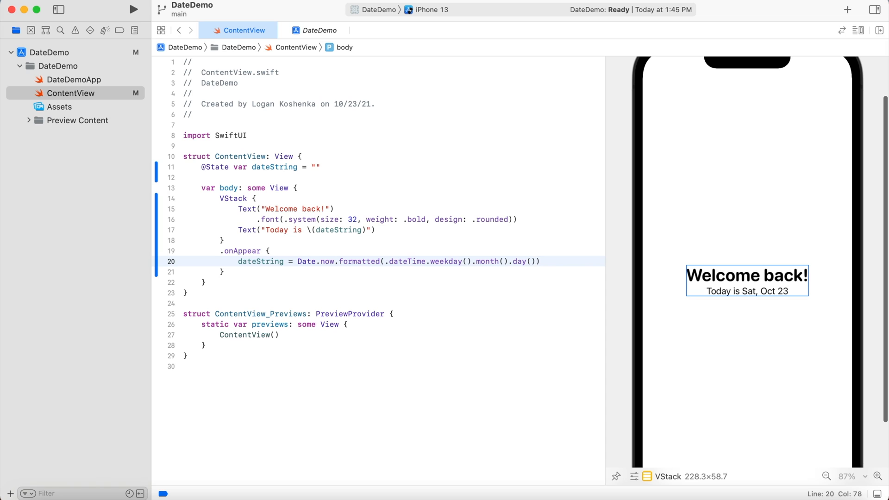
pyautogui.write('.year()')
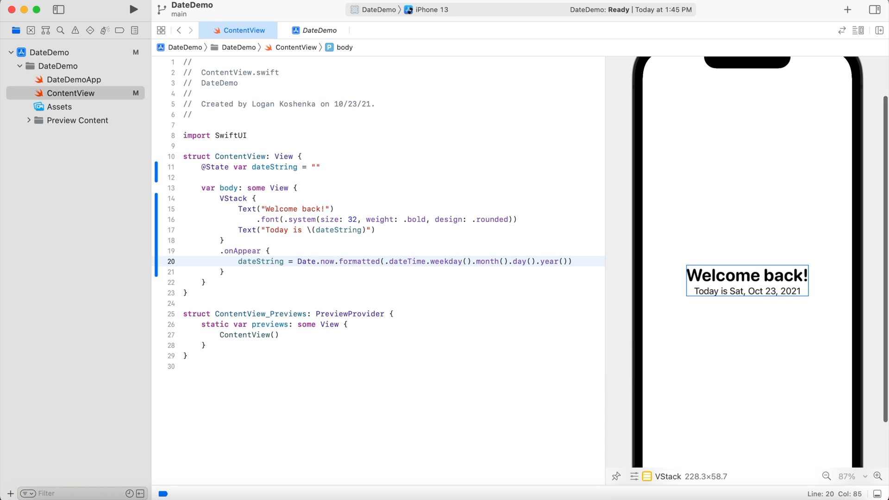
pyautogui.click(571, 261)
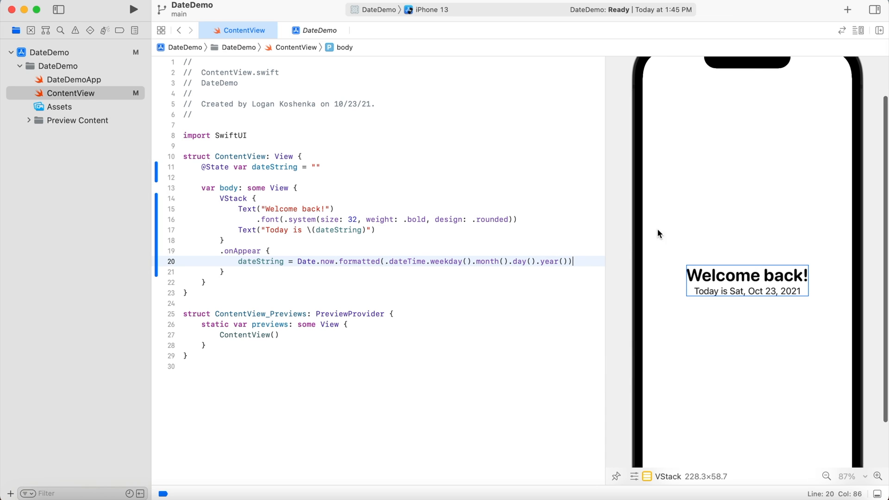
pyautogui.moveTo(651, 224)
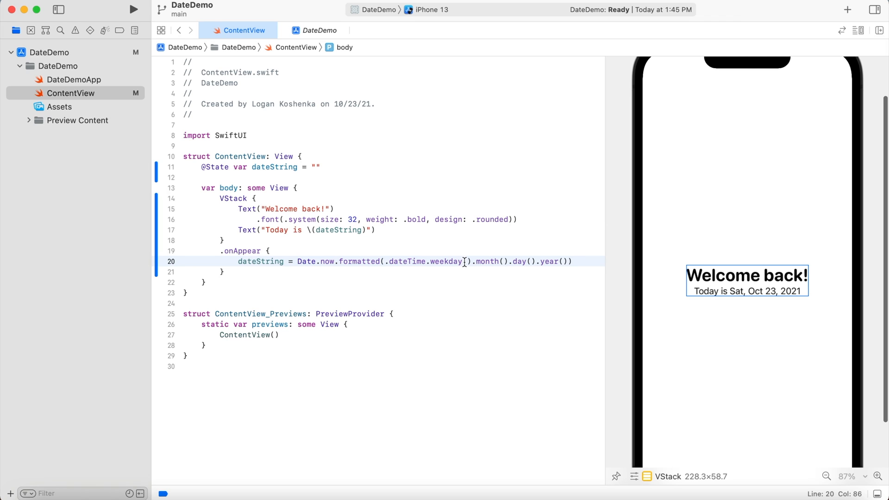
pyautogui.moveTo(715, 217)
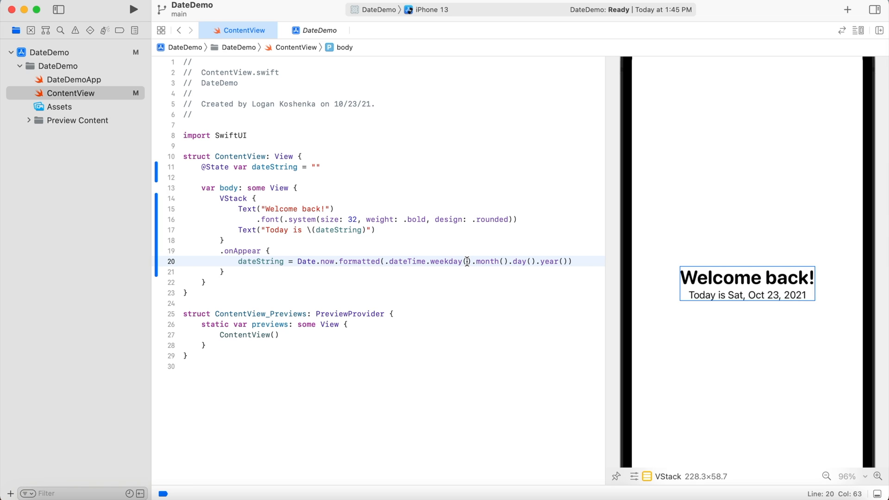
# Use .weekday(.wide) and .month(.wide), trying day style suggestions before keeping .day().
pyautogui.write('(.wide')
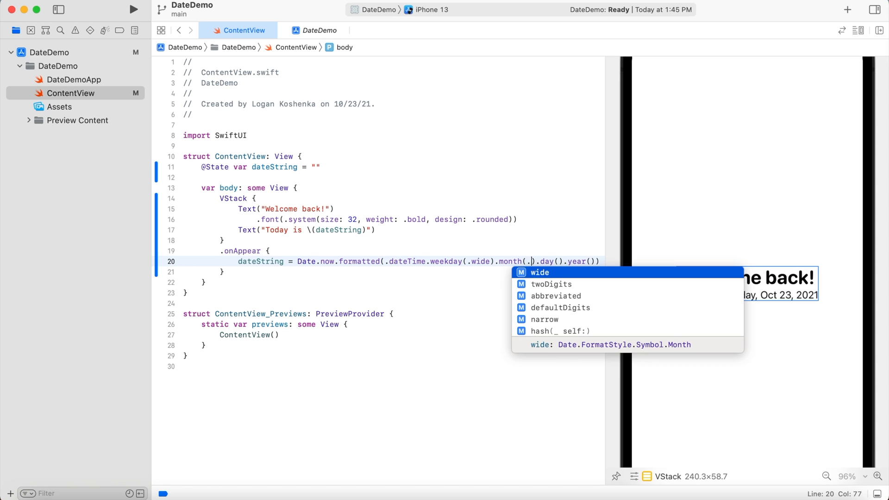
pyautogui.click(551, 283)
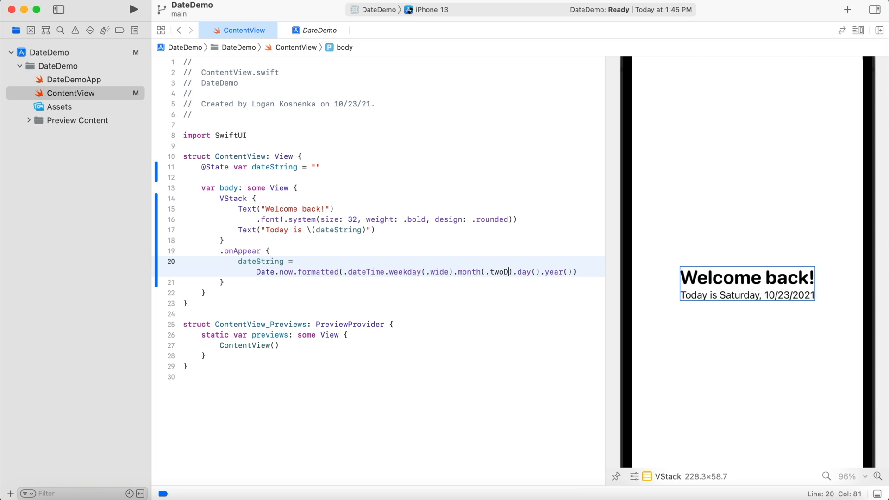
pyautogui.write('wide')
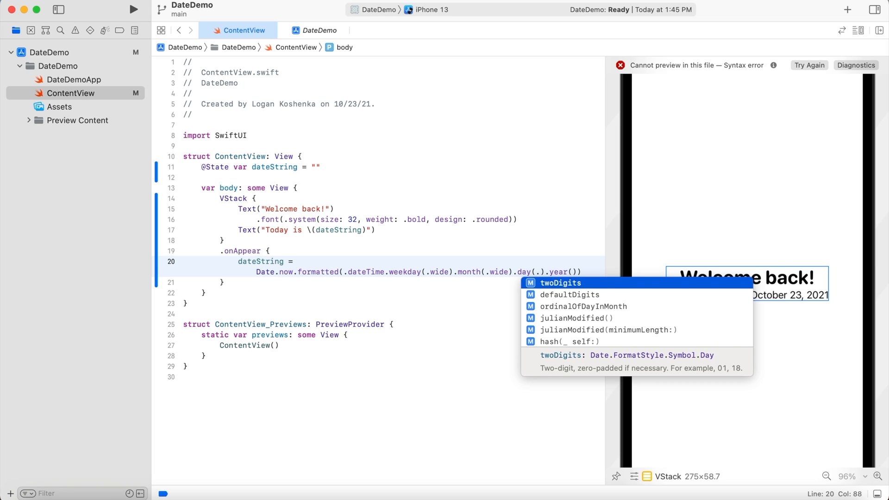
pyautogui.click(582, 306)
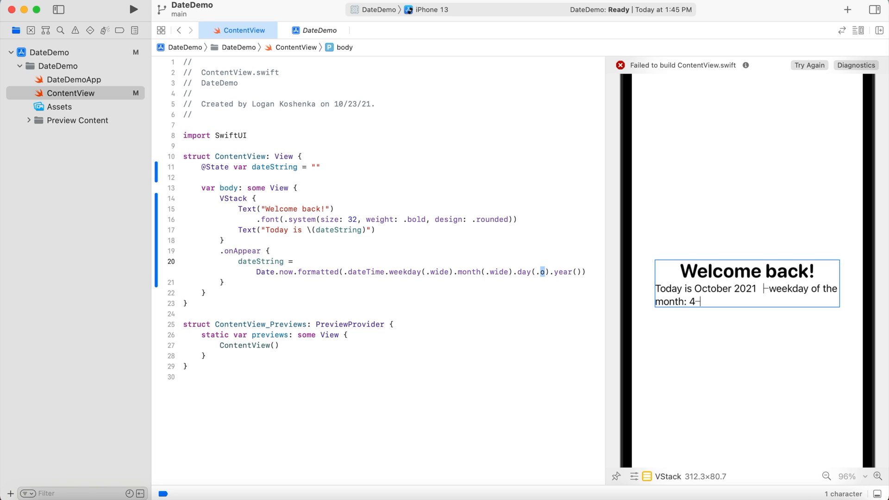
pyautogui.write('t')
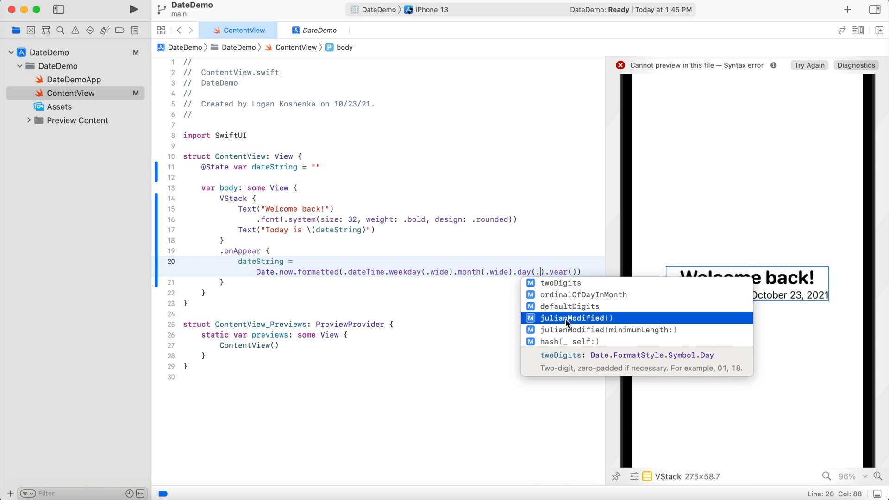
pyautogui.click(576, 317)
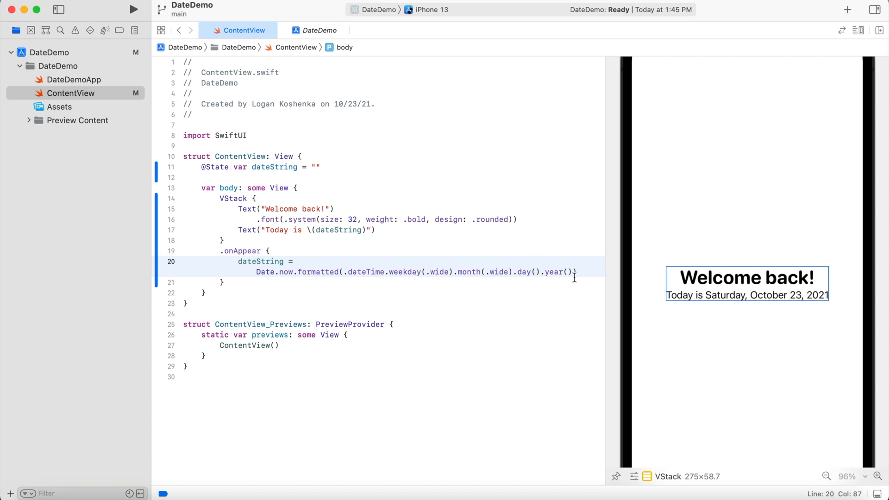
pyautogui.write('.')
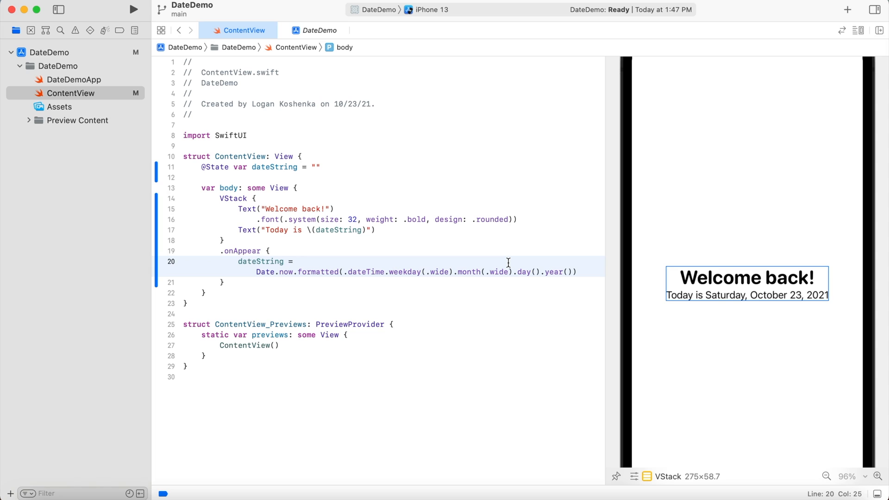
# Append .hour().minute() after .year() so the preview shows '1:48 PM'.
pyautogui.click(293, 261)
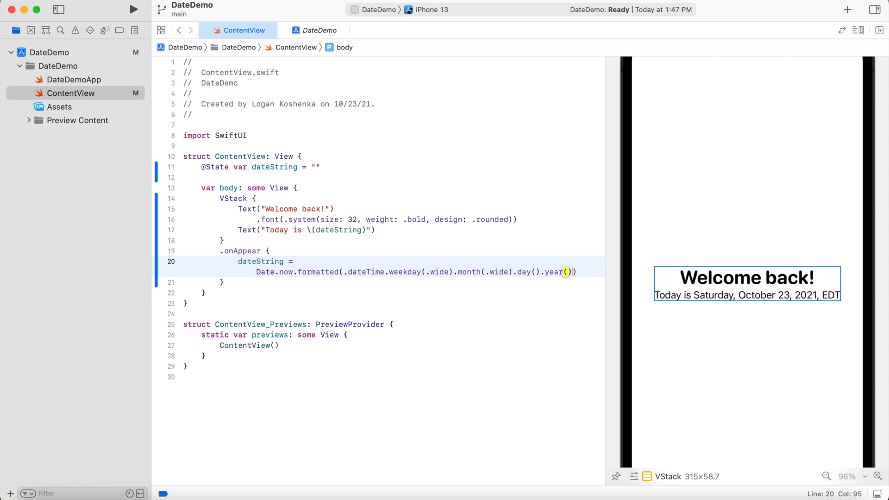
pyautogui.write('.hour(')
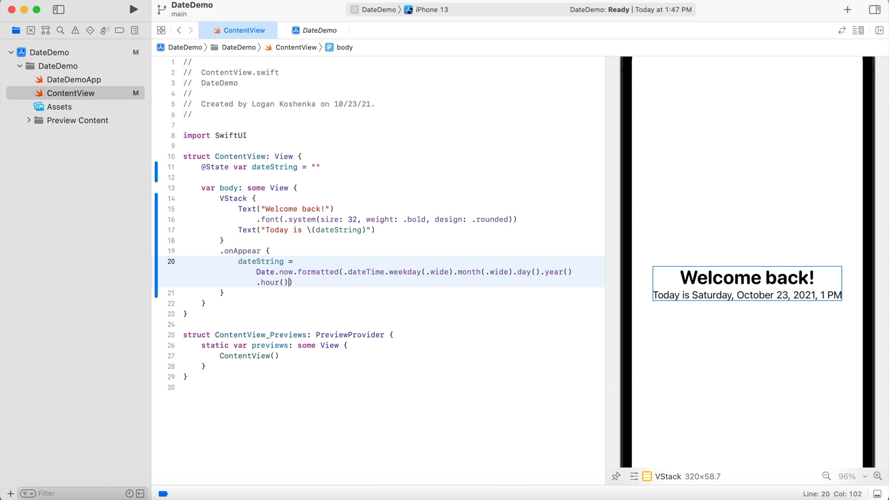
pyautogui.write('minute(')
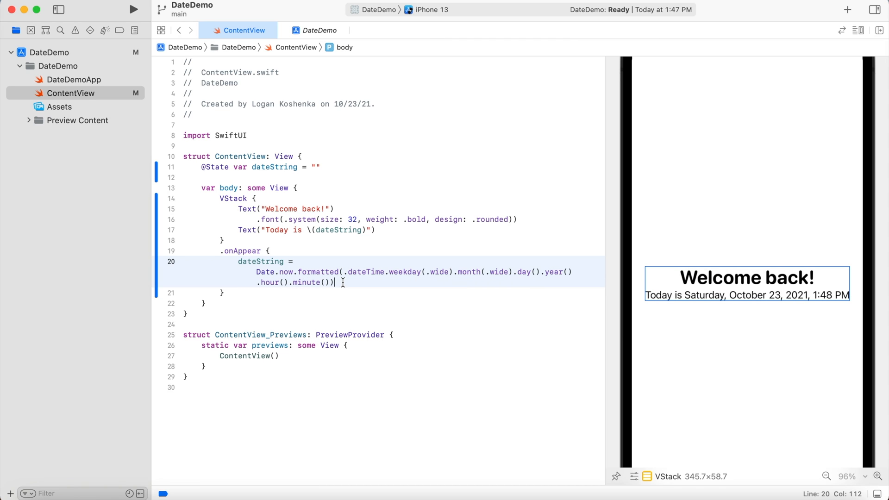
pyautogui.write('.')
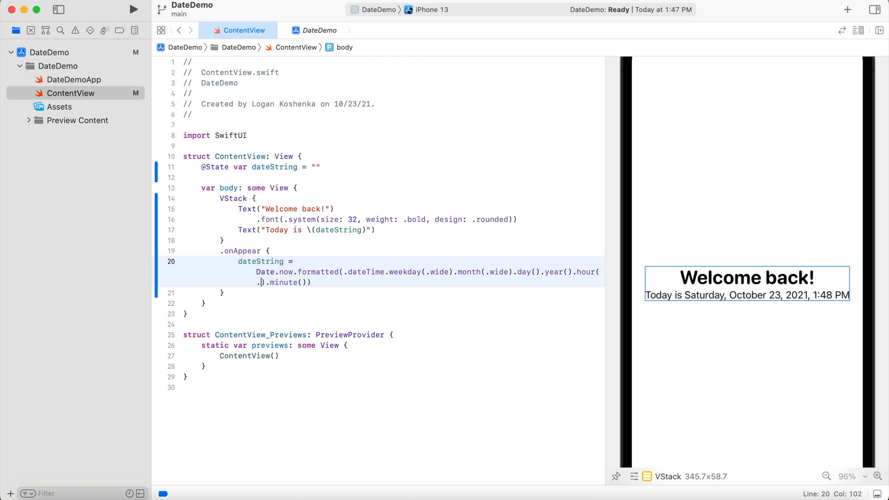
pyautogui.write('.')
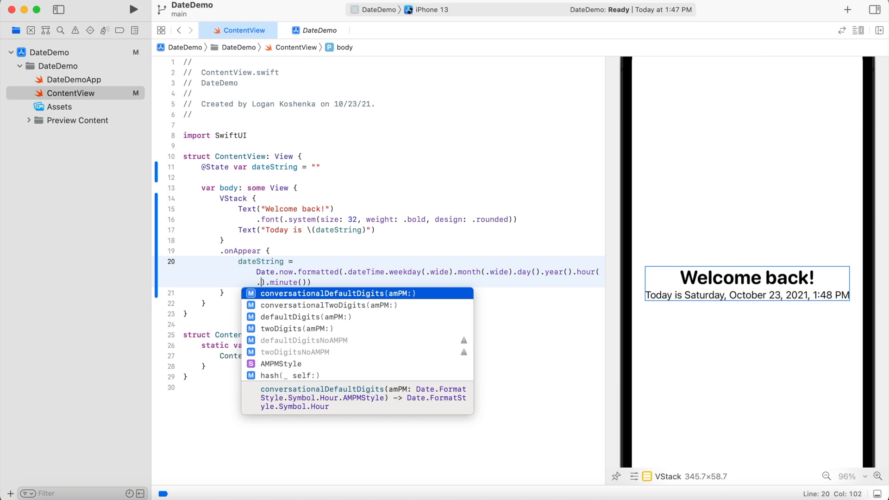